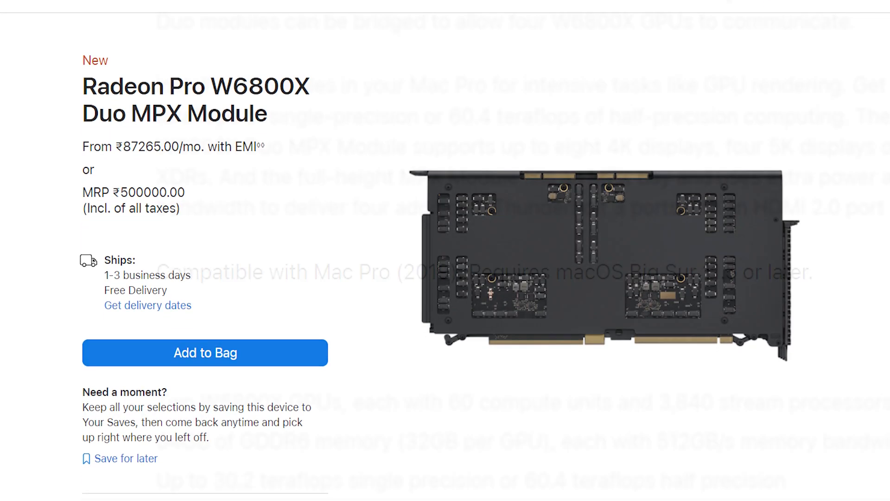
{"action": "scroll", "scroll_direction": "down", "scroll_amount": 3}
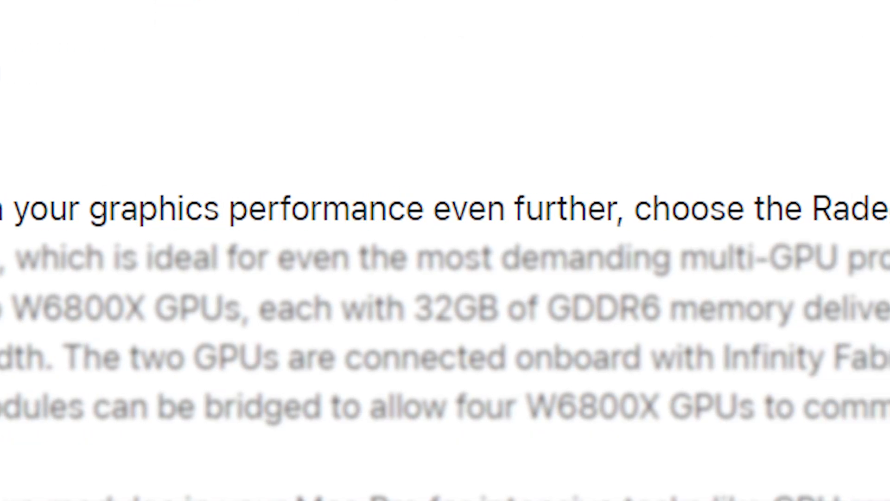
{"action": "scroll", "scroll_direction": "right", "scroll_amount": 3}
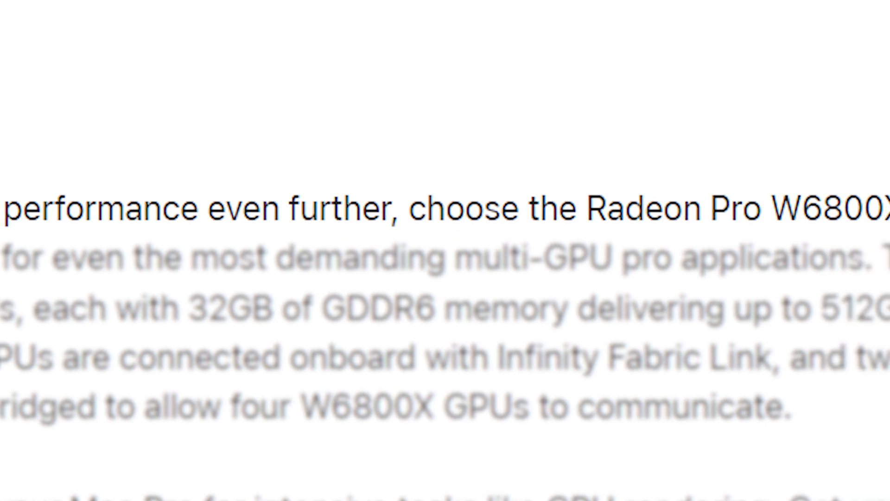
{"action": "scroll", "scroll_direction": "down", "scroll_amount": 3}
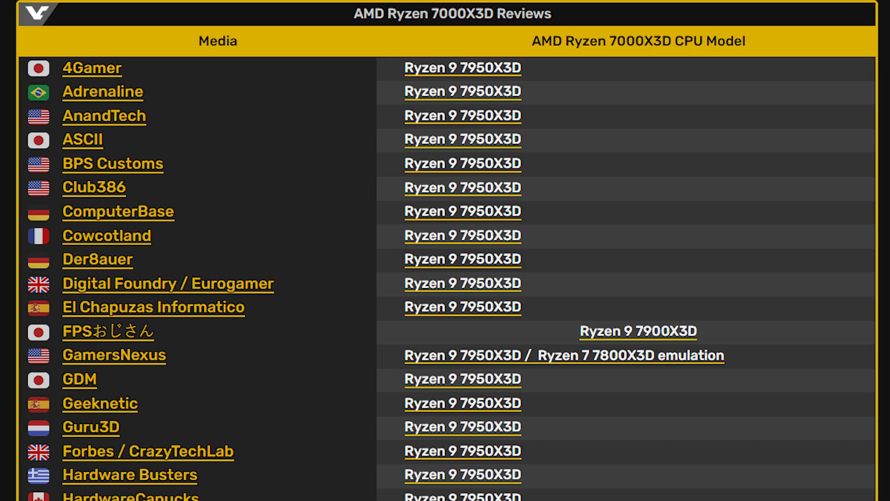
{"action": "scroll", "scroll_direction": "down", "scroll_amount": 3}
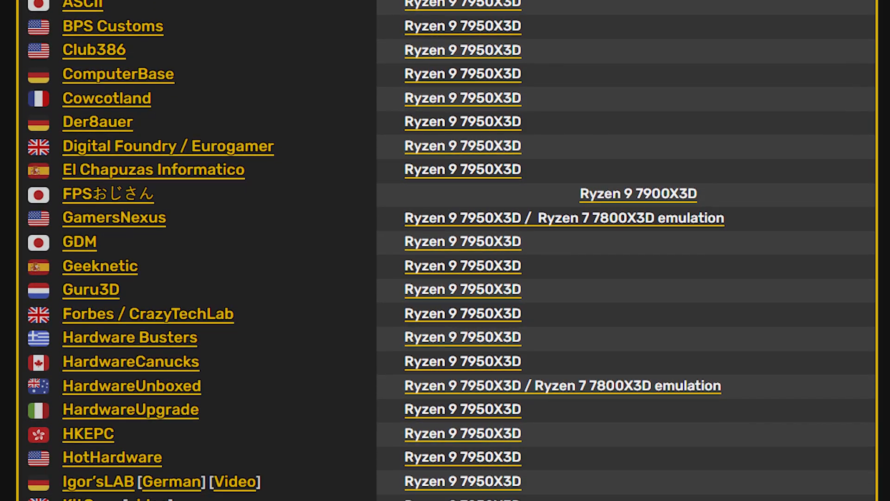
{"action": "scroll", "scroll_direction": "down", "scroll_amount": 3}
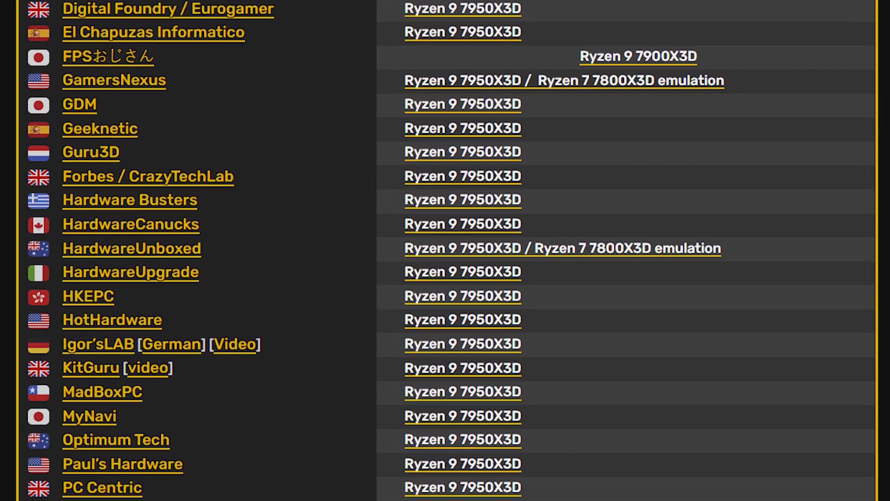
{"action": "scroll", "scroll_direction": "down", "scroll_amount": 3}
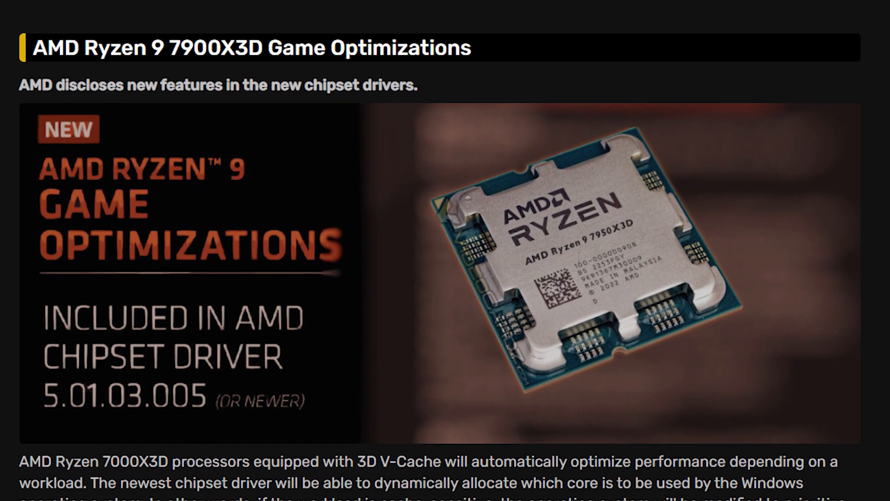
{"action": "scroll", "scroll_direction": "down", "scroll_amount": 3}
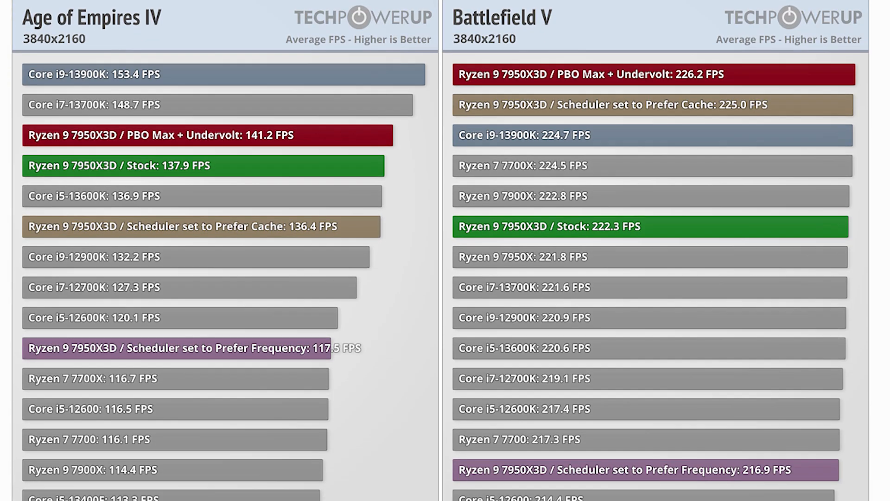
{"action": "scroll", "scroll_direction": "down", "scroll_amount": 3}
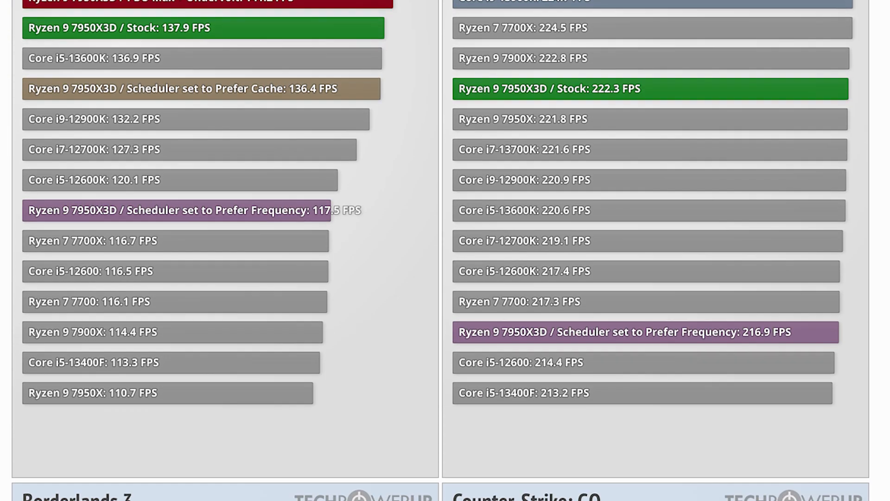
{"action": "scroll", "scroll_direction": "down", "scroll_amount": 3}
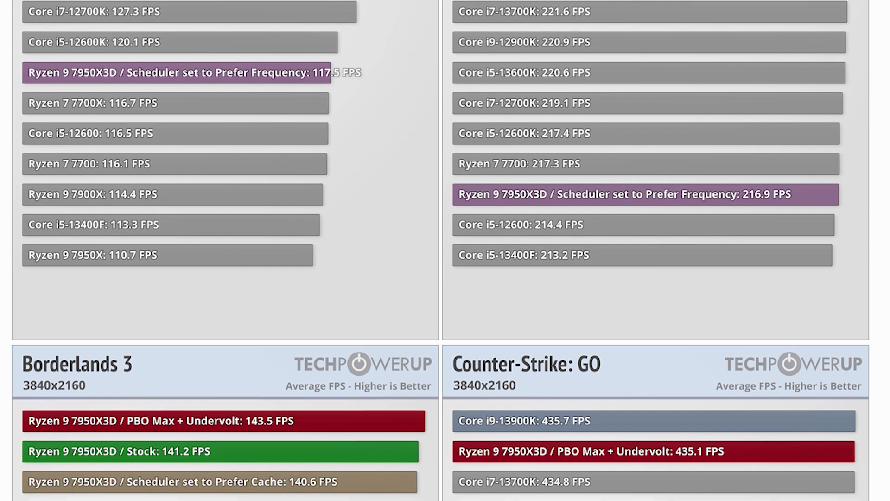
{"action": "scroll", "scroll_direction": "down", "scroll_amount": 3}
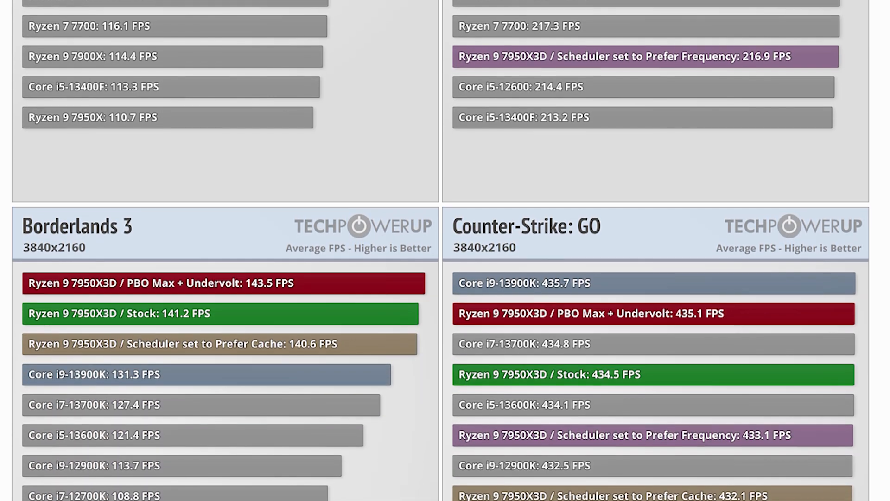
{"action": "scroll", "scroll_direction": "down", "scroll_amount": 3}
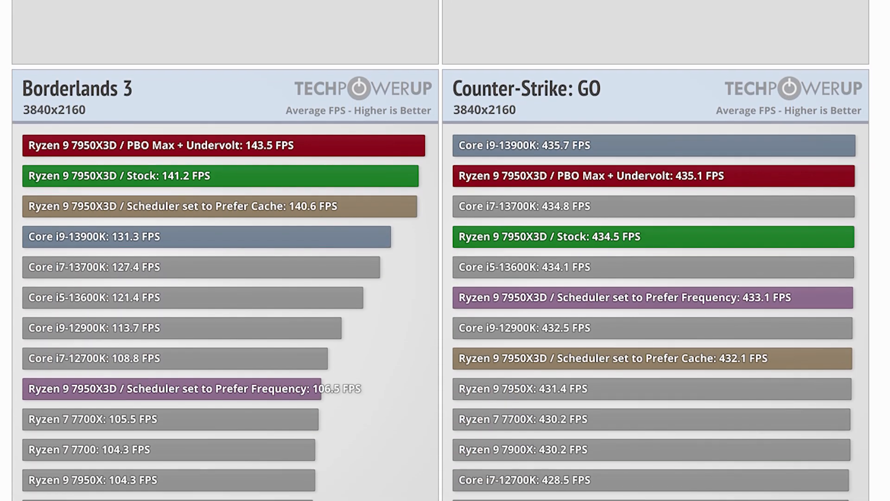
{"action": "scroll", "scroll_direction": "down", "scroll_amount": 3}
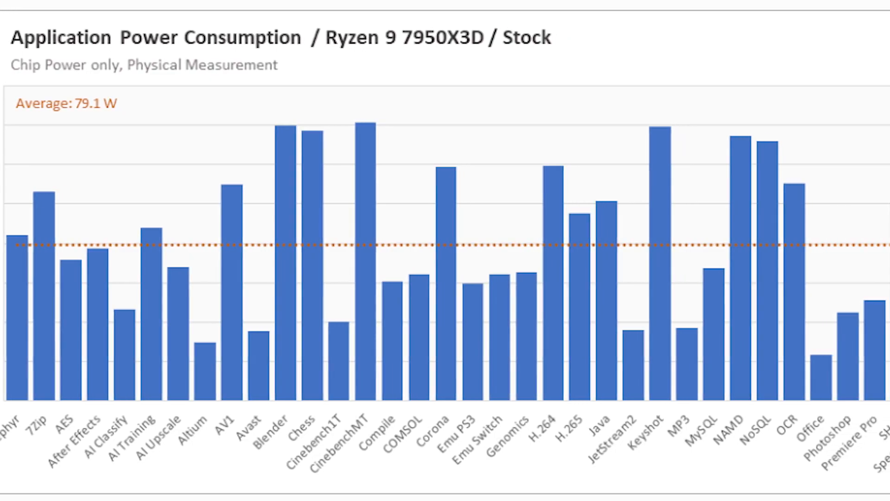
{"action": "scroll", "scroll_direction": "right", "scroll_amount": 3}
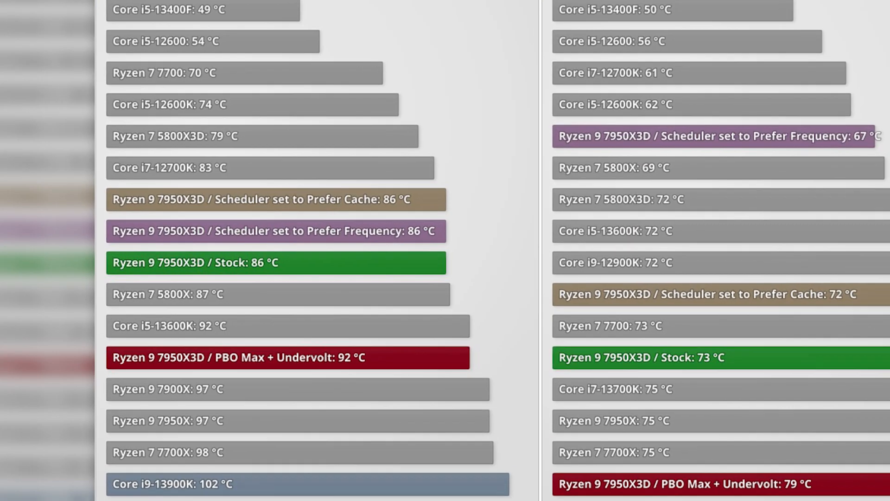
{"action": "scroll", "scroll_direction": "down", "scroll_amount": 3}
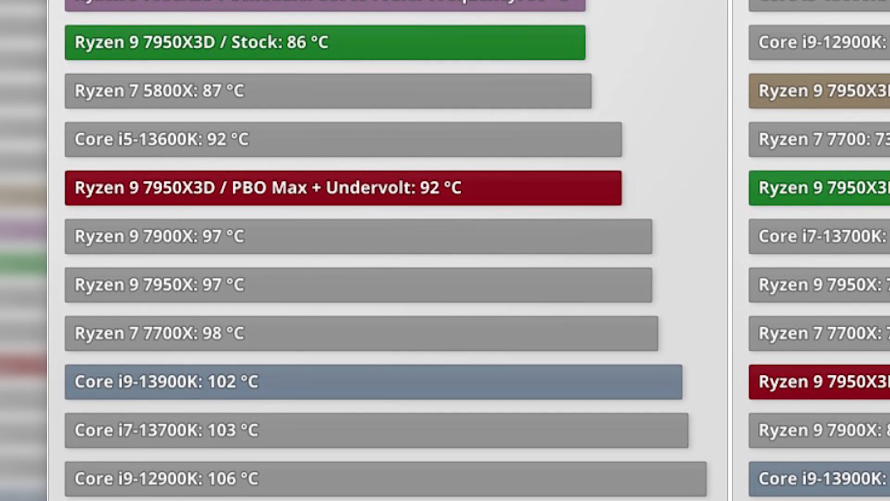
{"action": "scroll", "scroll_direction": "up", "scroll_amount": 3}
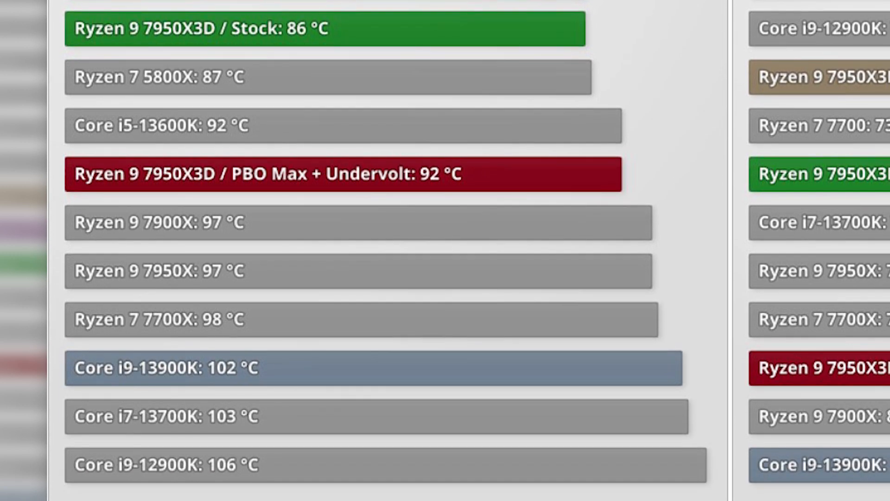